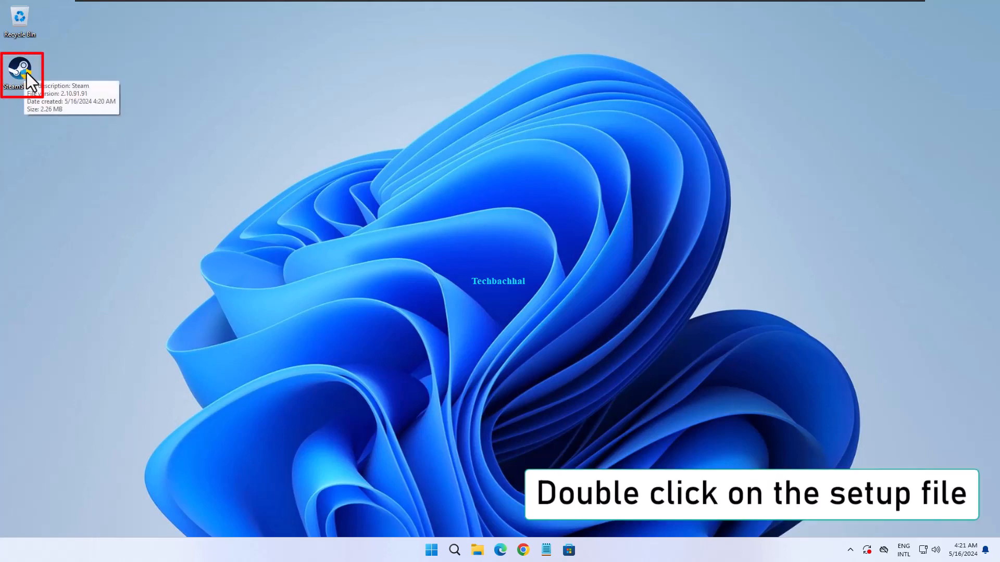
- Launch SteamSetup from the desktop, approve UAC, and continue past Welcome with English selected
double_click(21, 70)
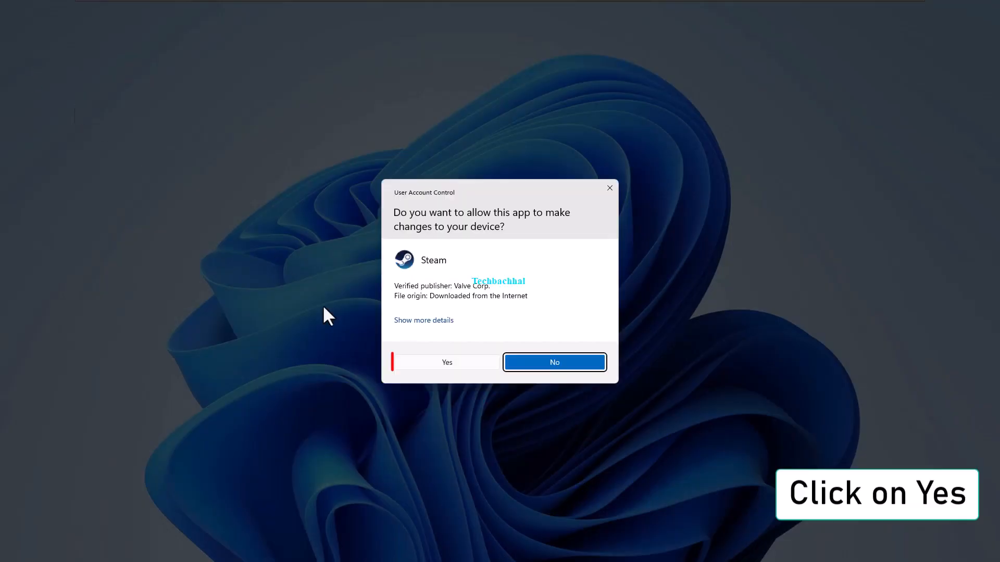
left_click(445, 362)
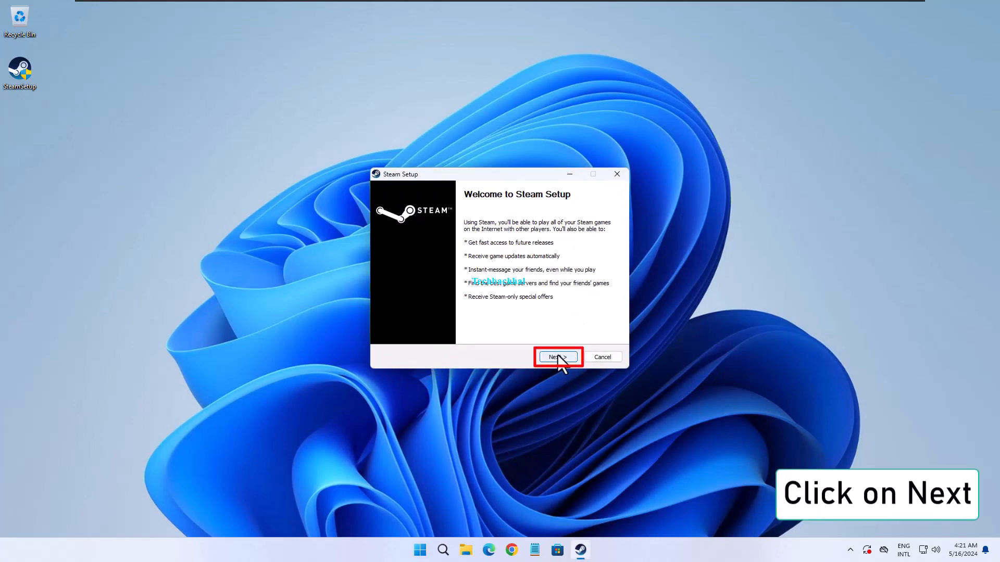
left_click(556, 357)
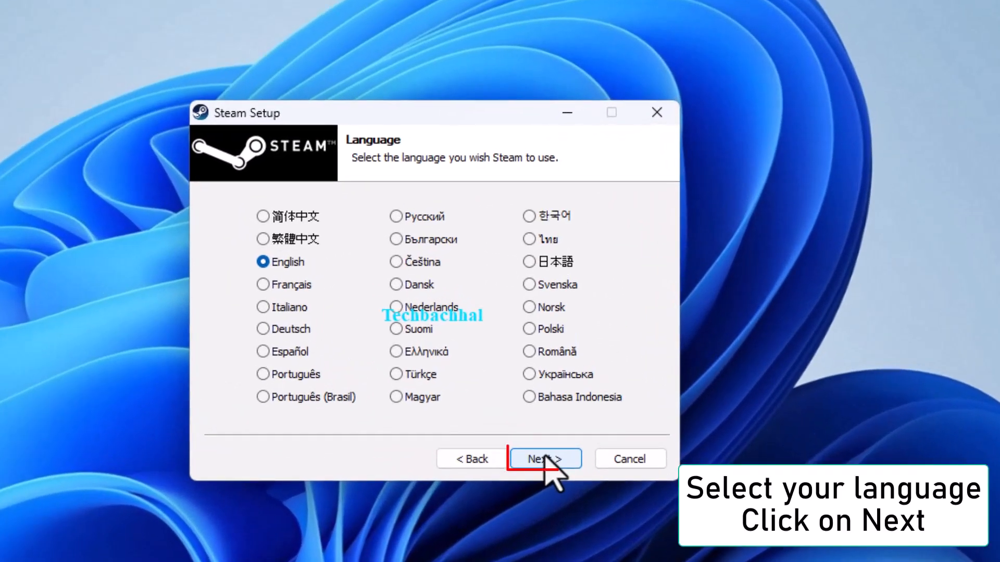
left_click(545, 459)
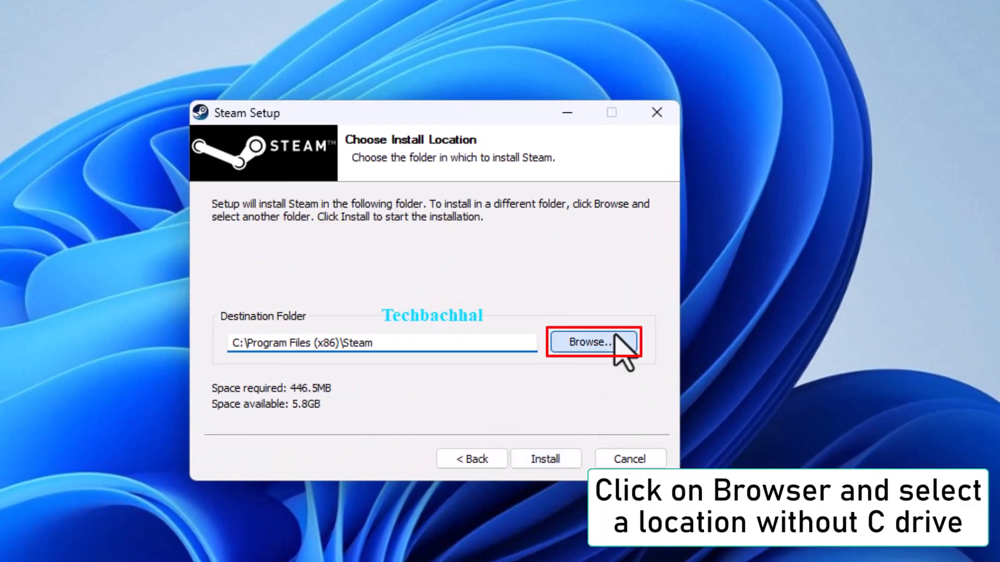
- Set the install destination to New Volume (E:), start installing, then close the stalled setup window
left_click(593, 341)
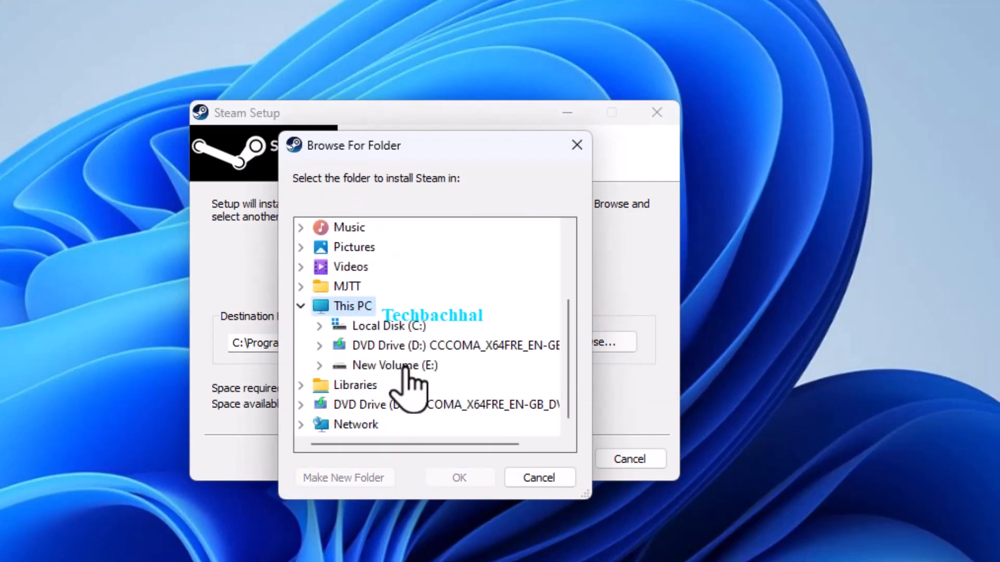
left_click(394, 366)
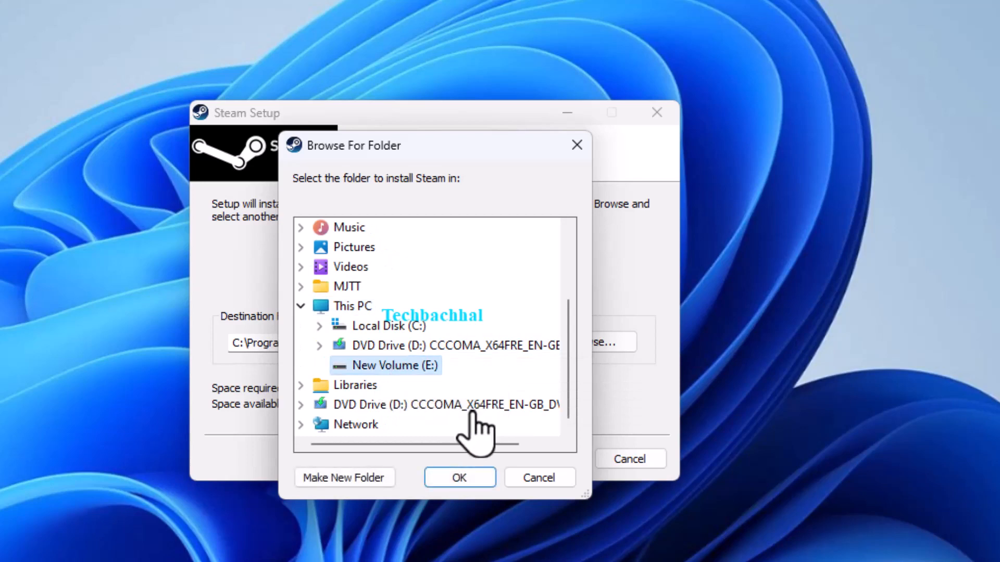
left_click(458, 477)
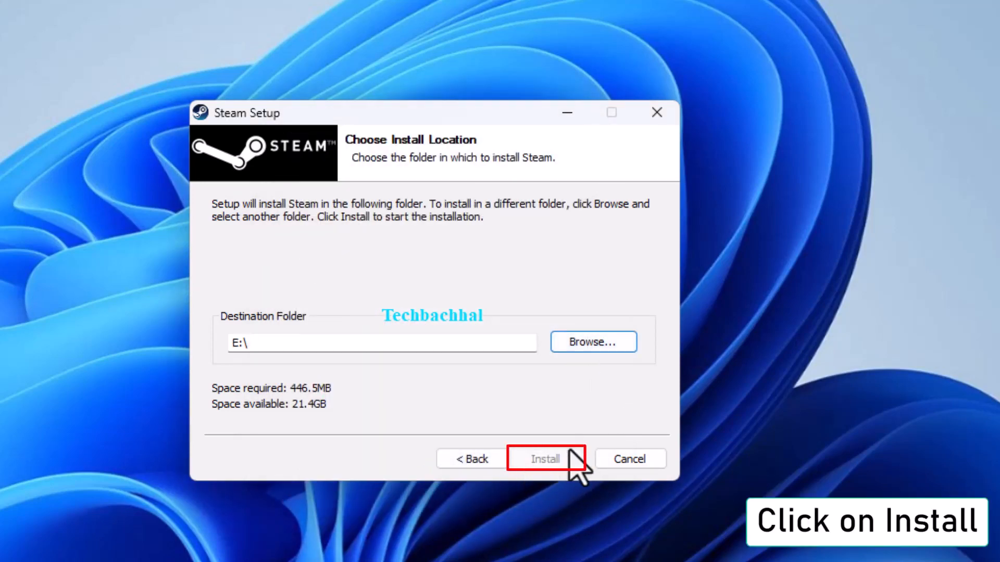
left_click(545, 458)
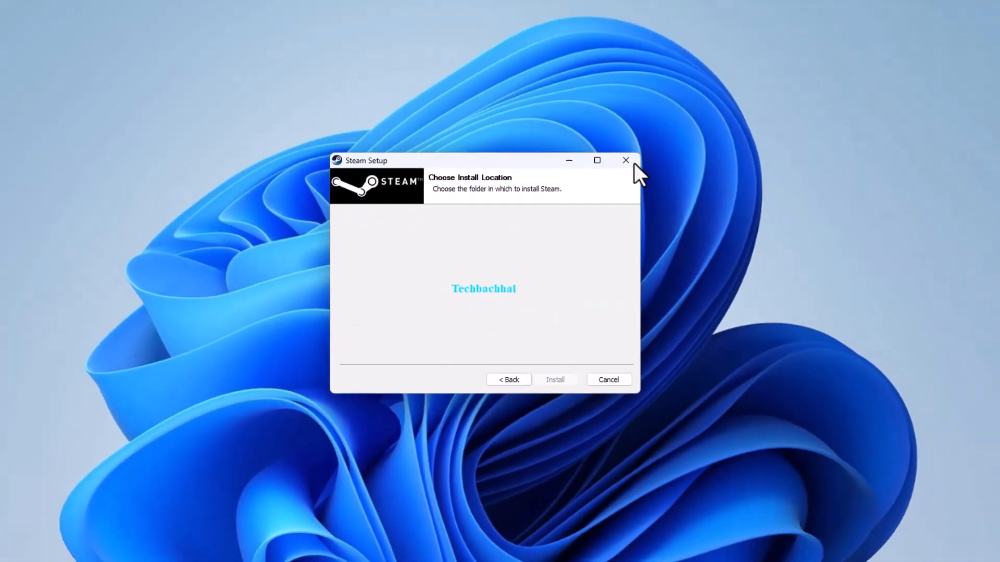
left_click(626, 161)
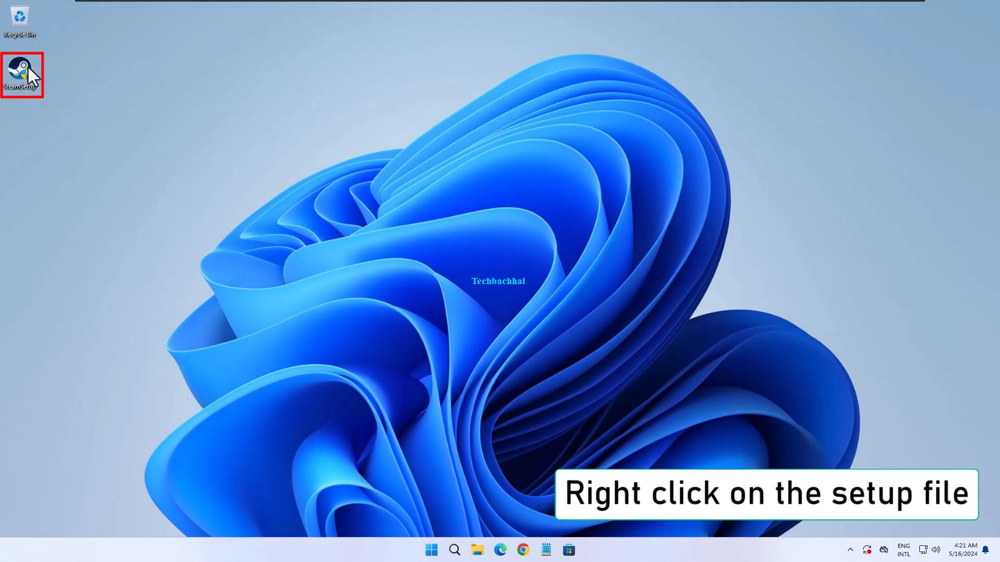
right_click(22, 75)
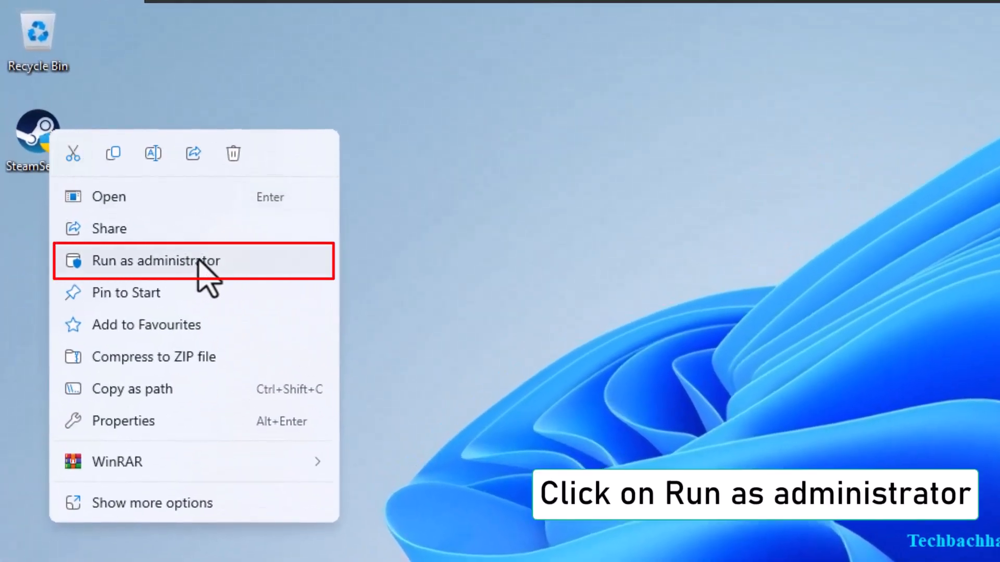
left_click(157, 260)
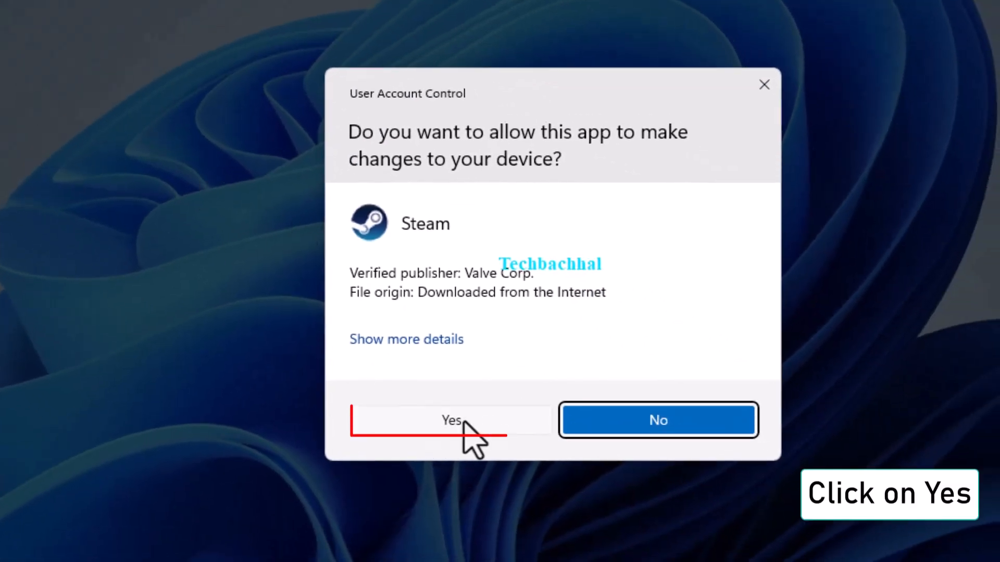
left_click(451, 419)
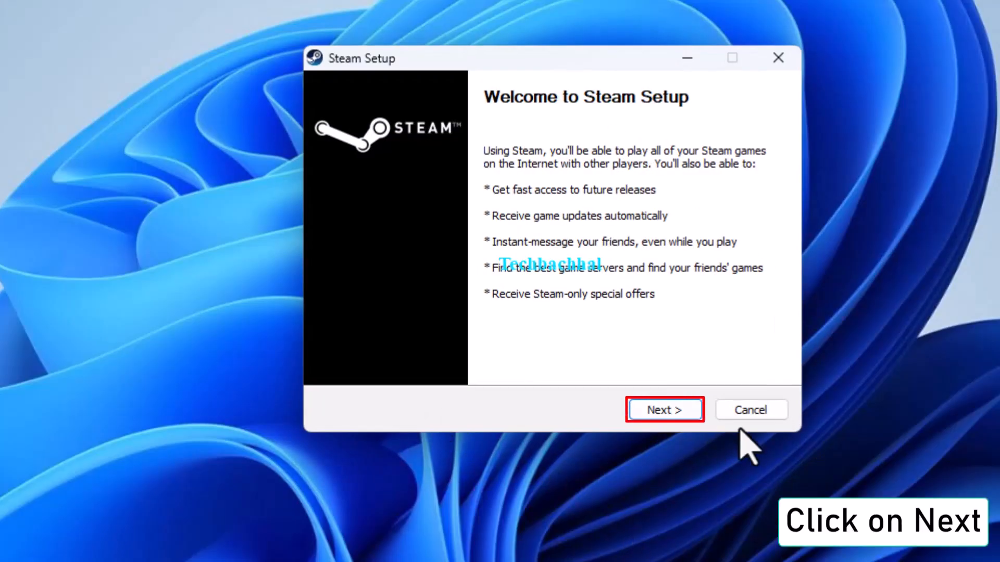
left_click(664, 409)
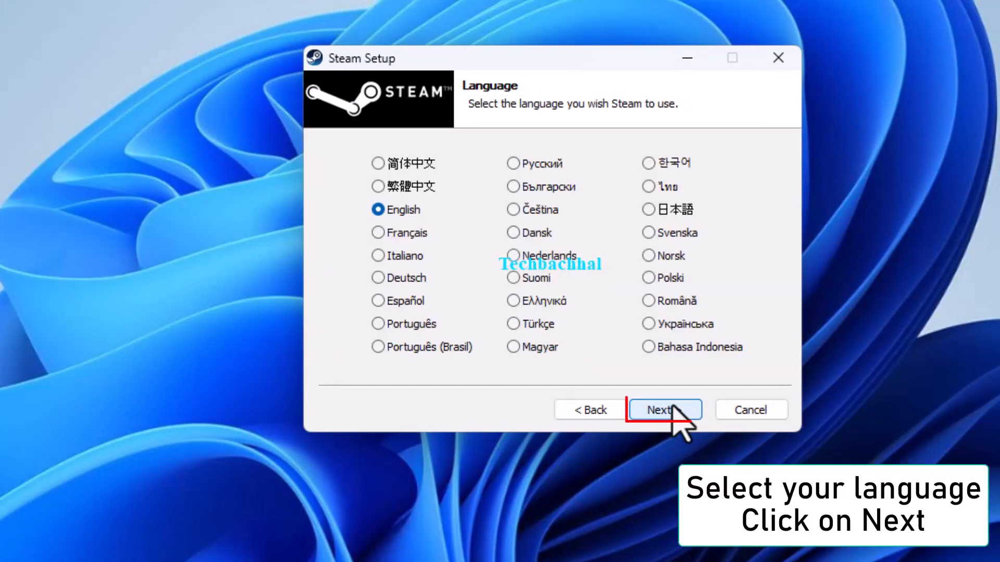
left_click(665, 410)
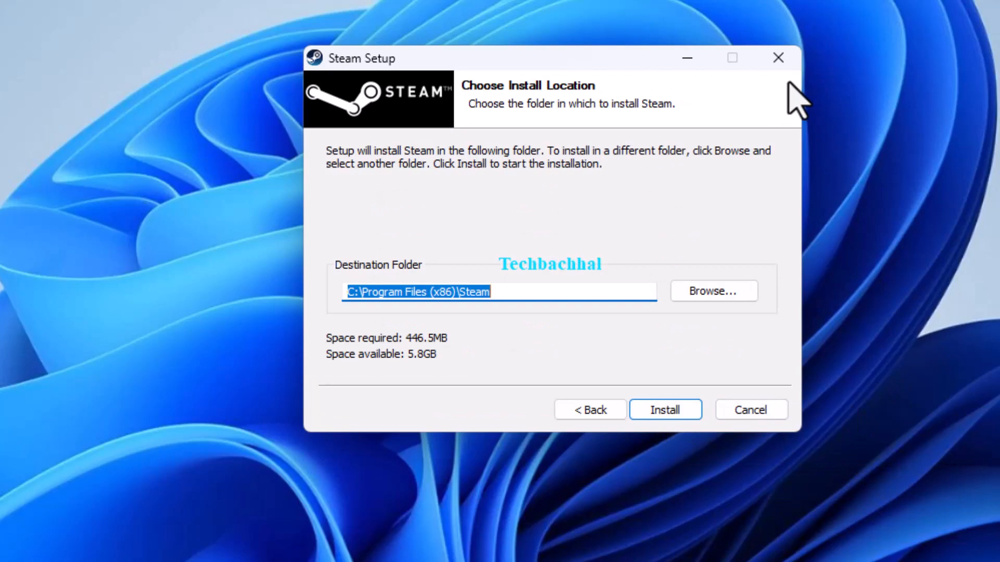
left_click(777, 58)
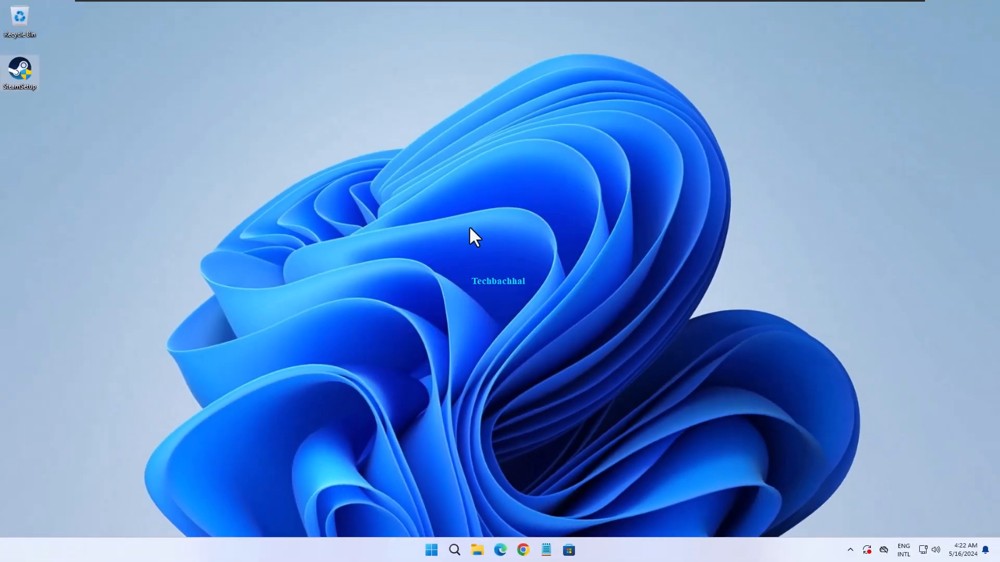
mouse_move(424, 249)
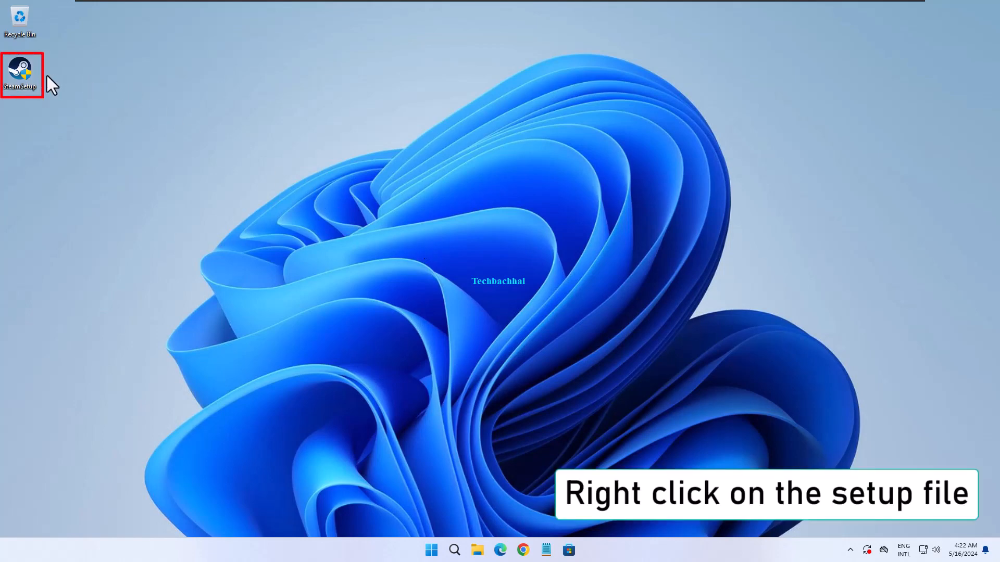
- Show the Compatibility settings in the SteamSetup file's Properties
right_click(21, 73)
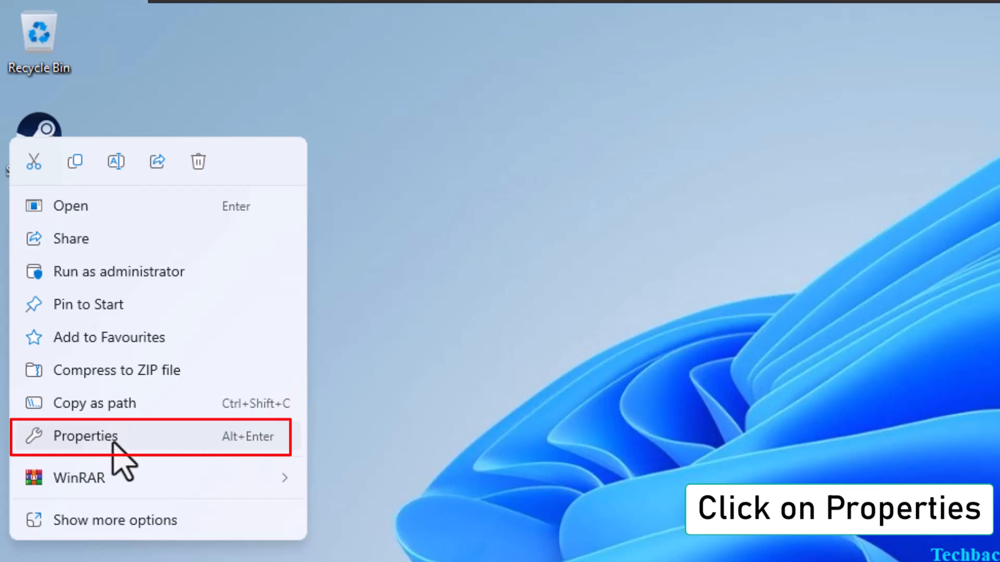
left_click(86, 436)
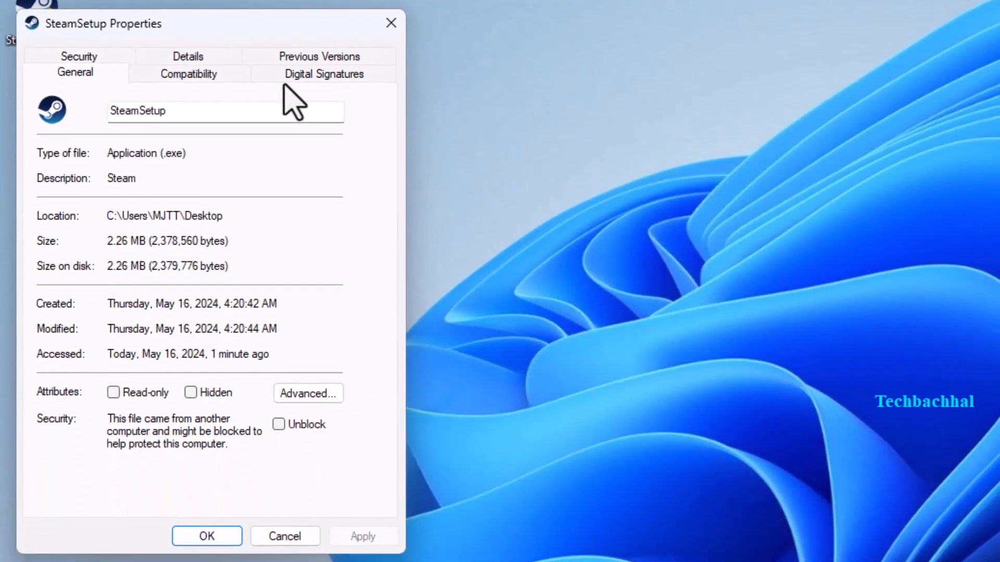
mouse_move(340, 169)
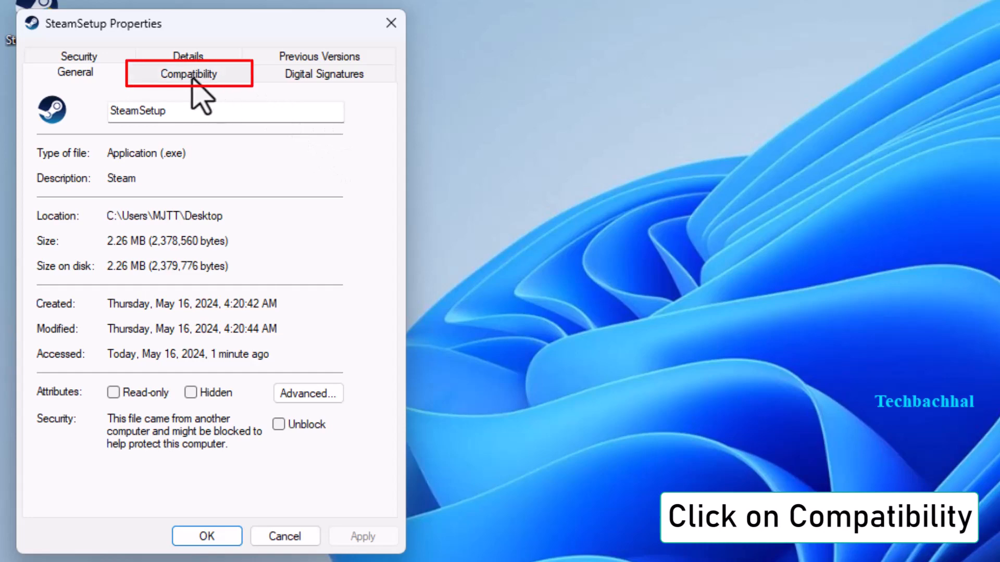
left_click(189, 73)
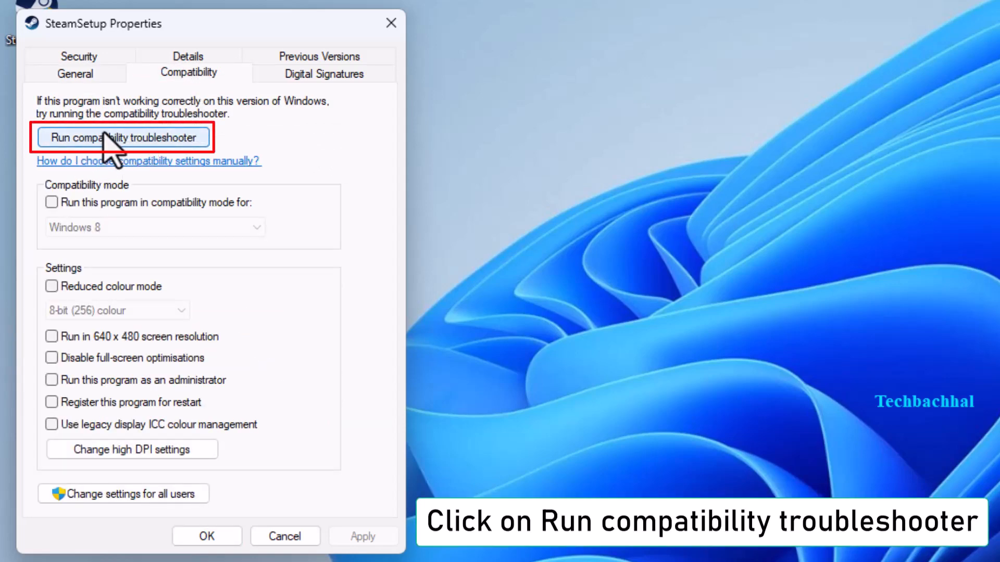
- Run the compatibility troubleshooter on SteamSetup, report the fix worked, and close Get Help
left_click(123, 137)
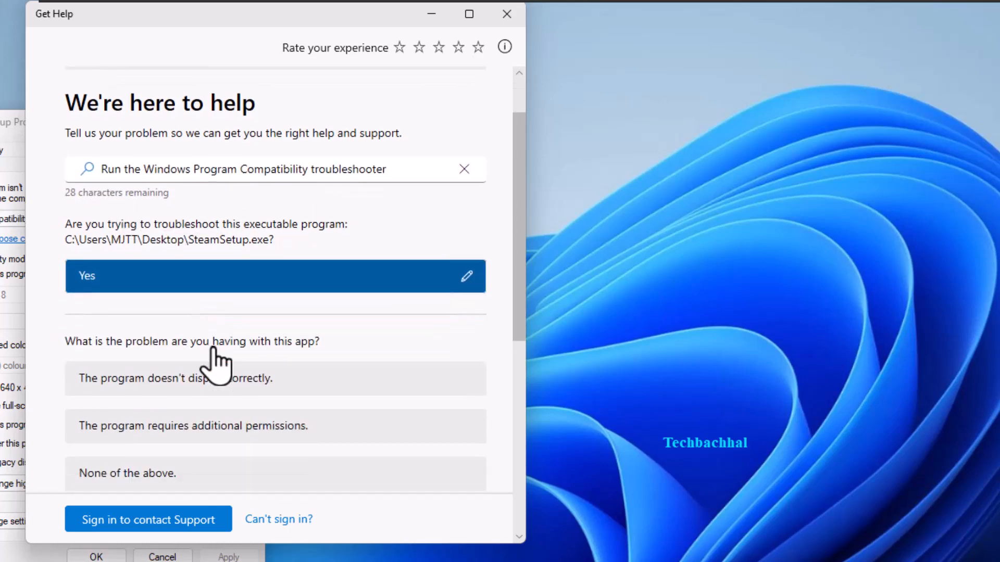
mouse_move(288, 366)
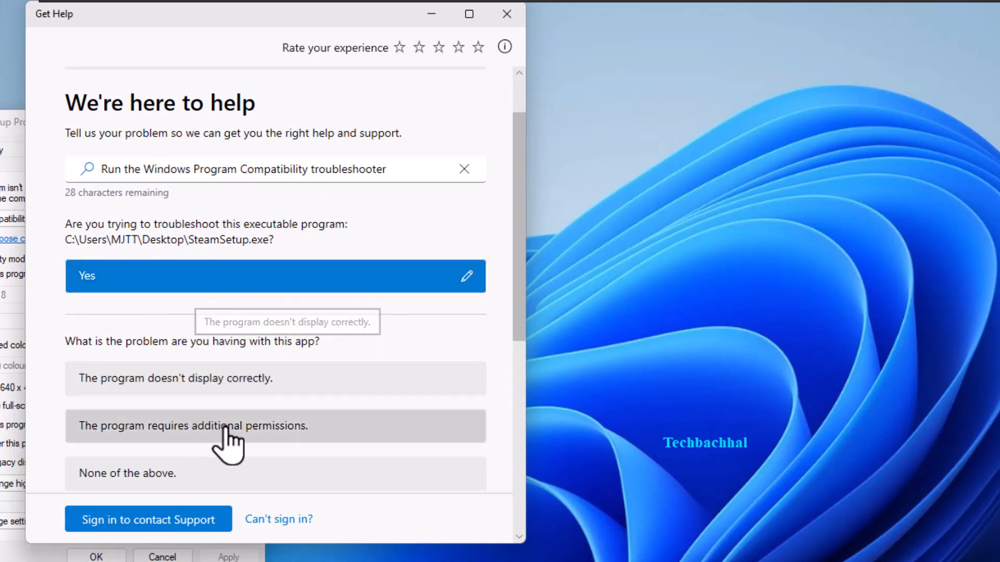
scroll("down", 3)
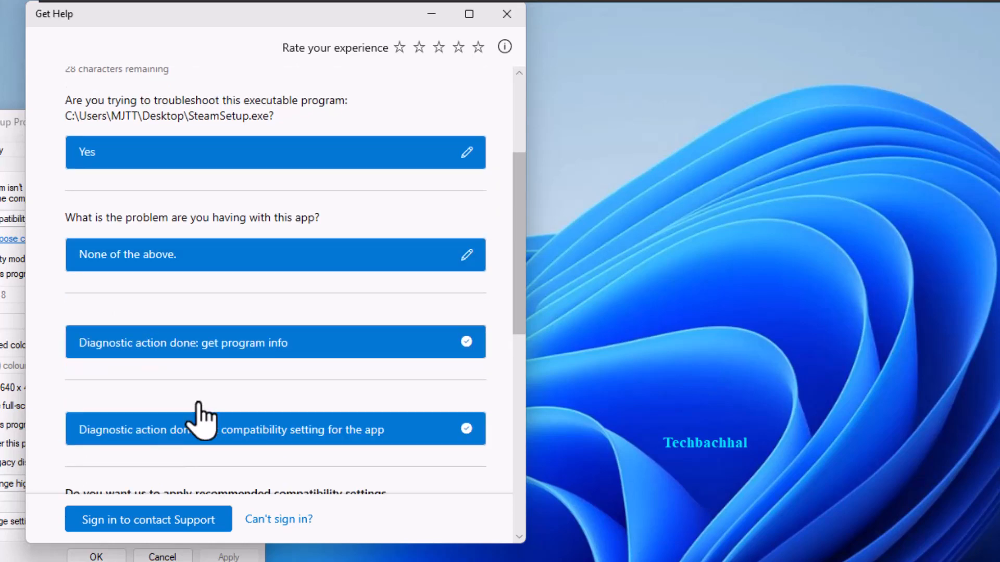
scroll("down", 3)
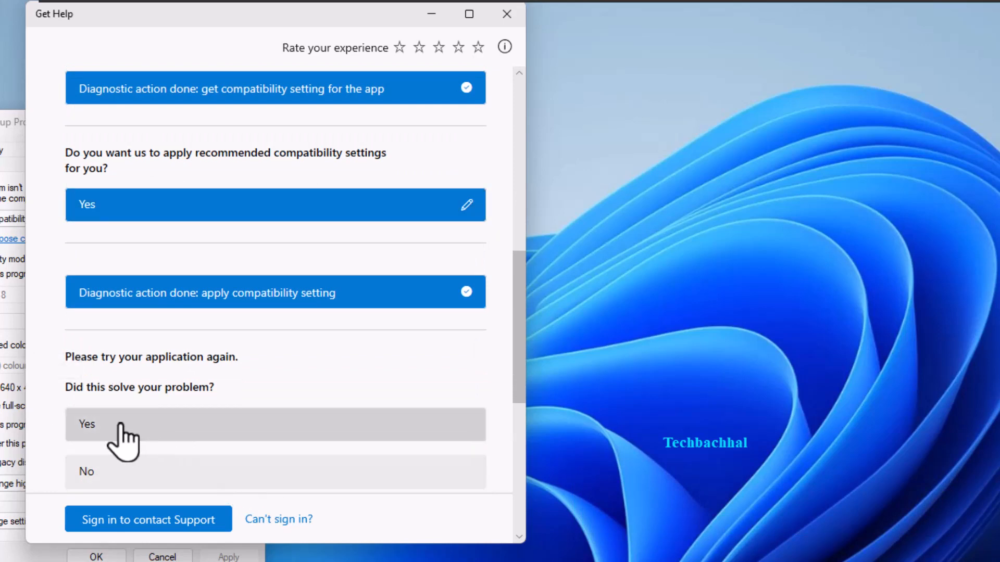
left_click(87, 424)
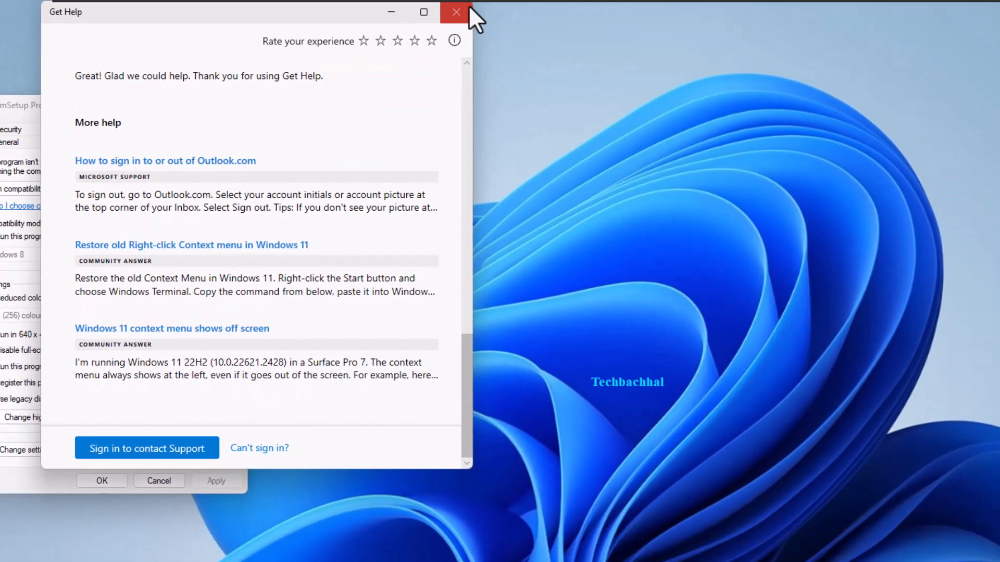
left_click(456, 12)
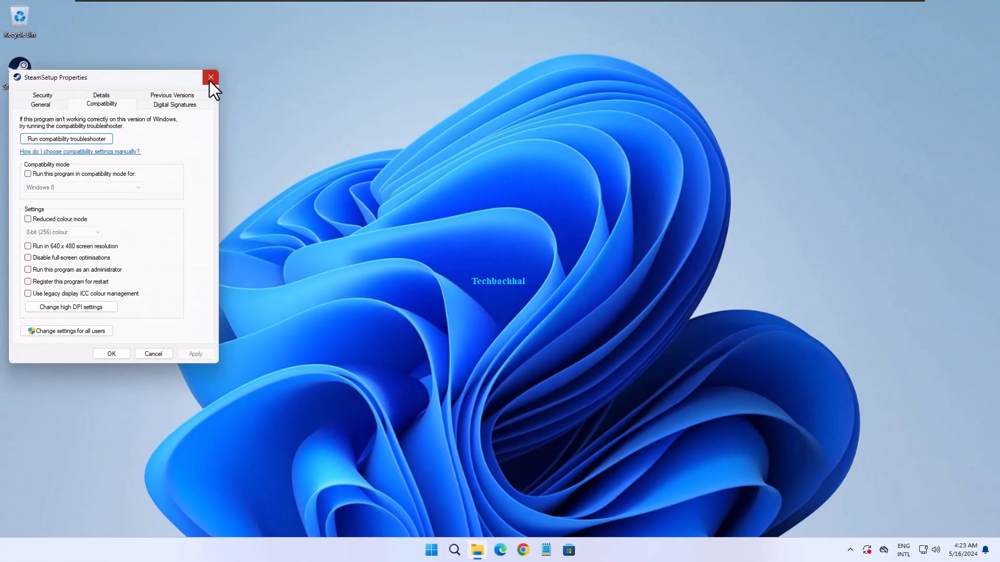
- Search Windows for 'user' to find Change User Account Control settings
left_click(210, 77)
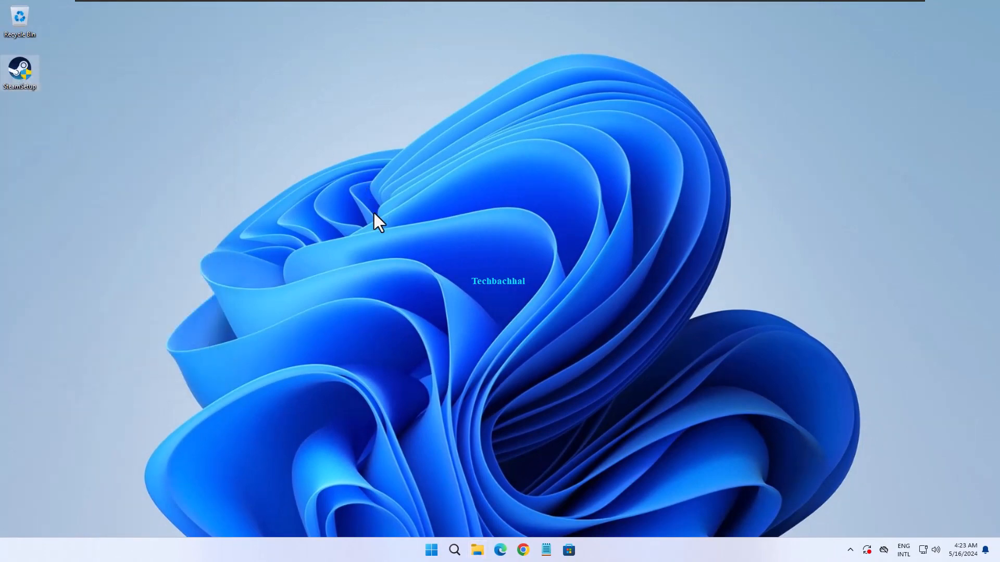
left_click(455, 550)
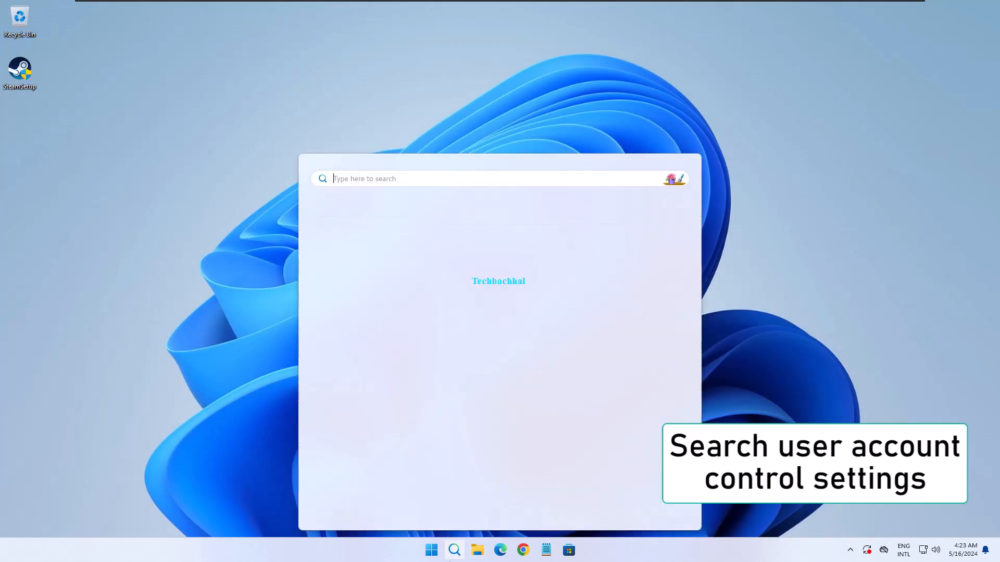
type("user acc")
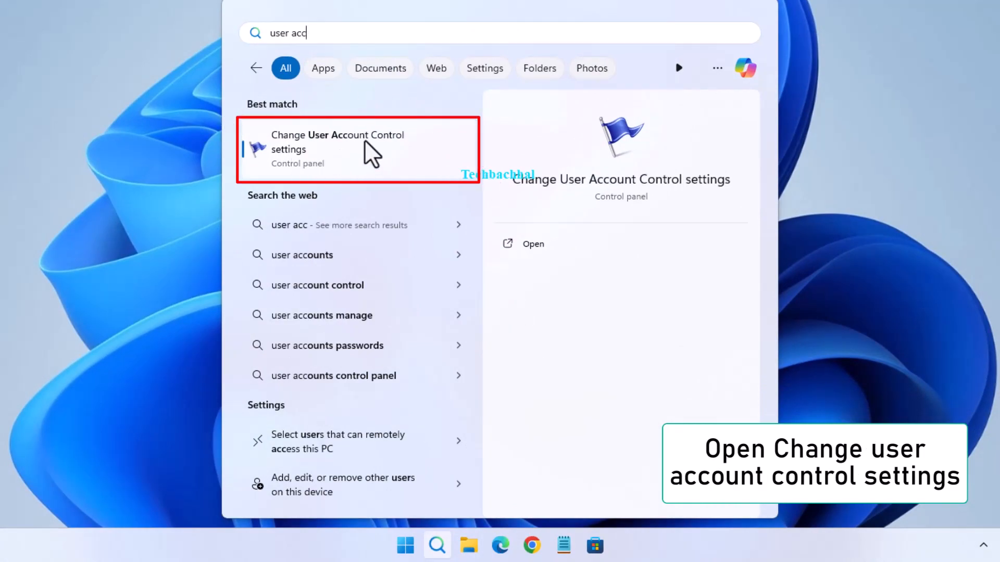
- Lower the User Account Control slider to Never notify, save it, and approve the change
left_click(337, 144)
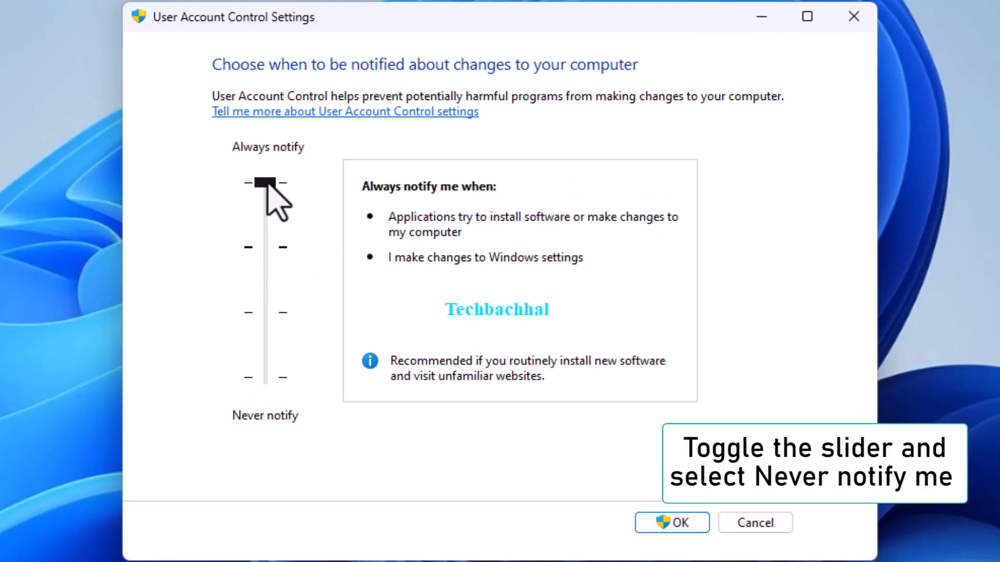
left_click_drag(265, 183, 264, 377)
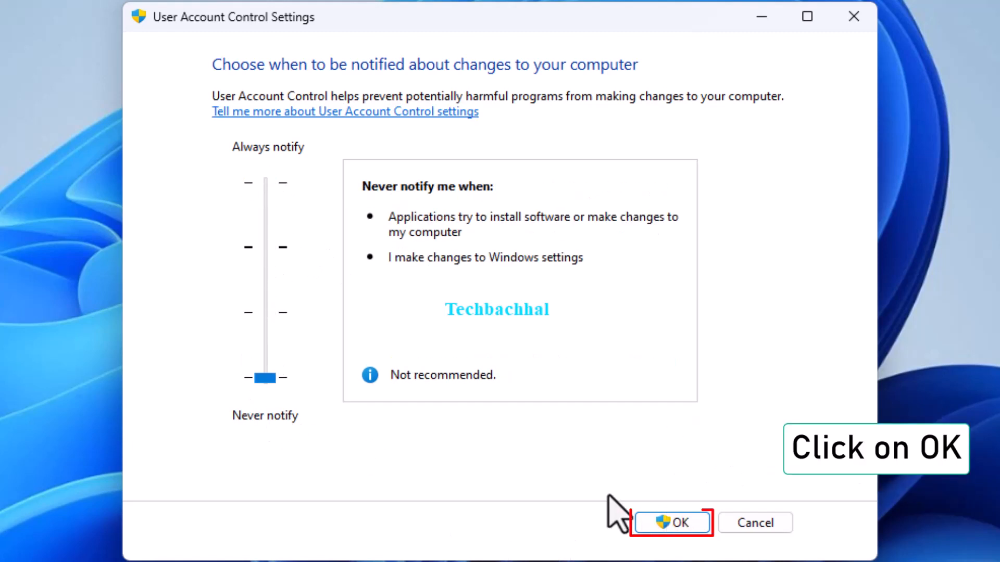
left_click(671, 522)
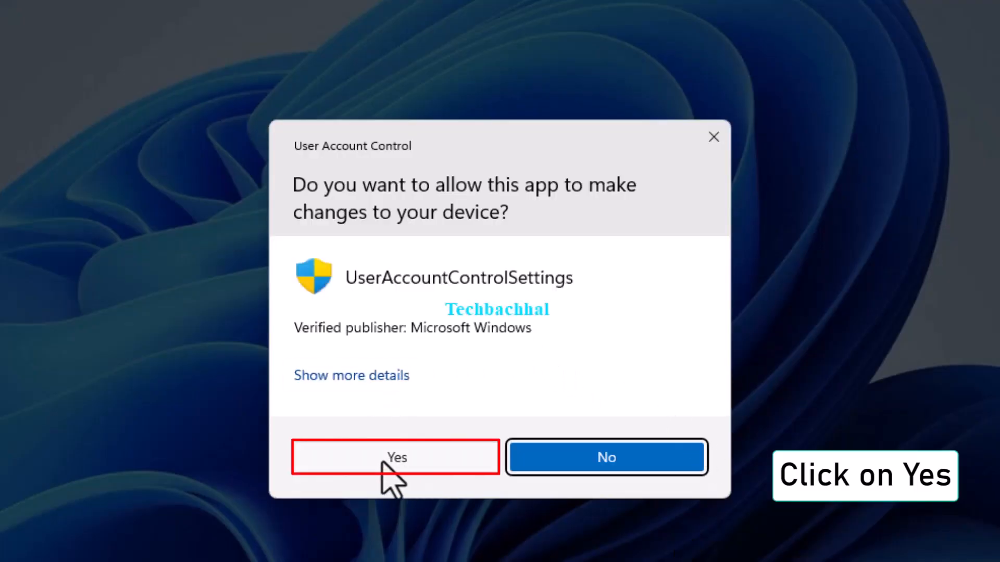
left_click(396, 457)
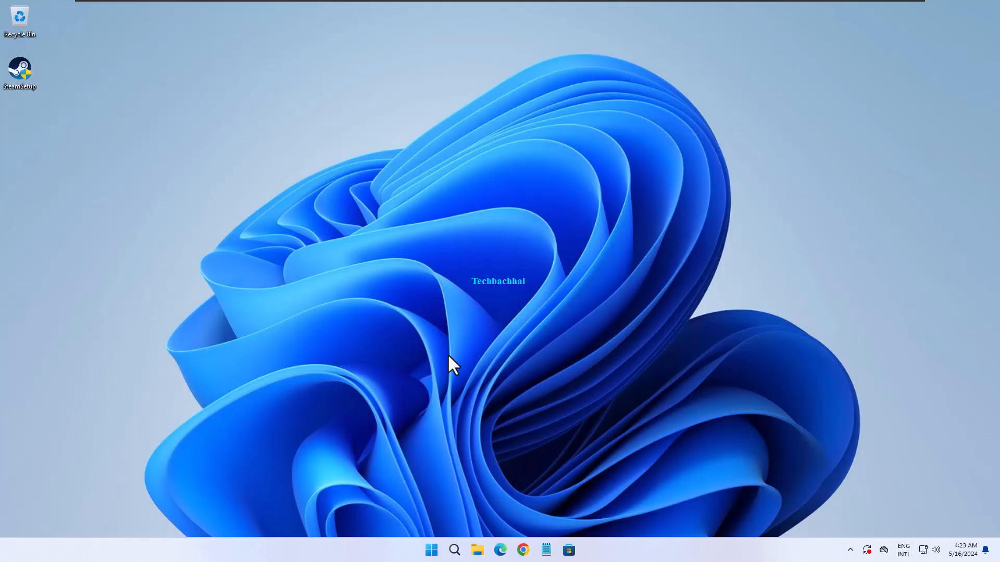
mouse_move(349, 334)
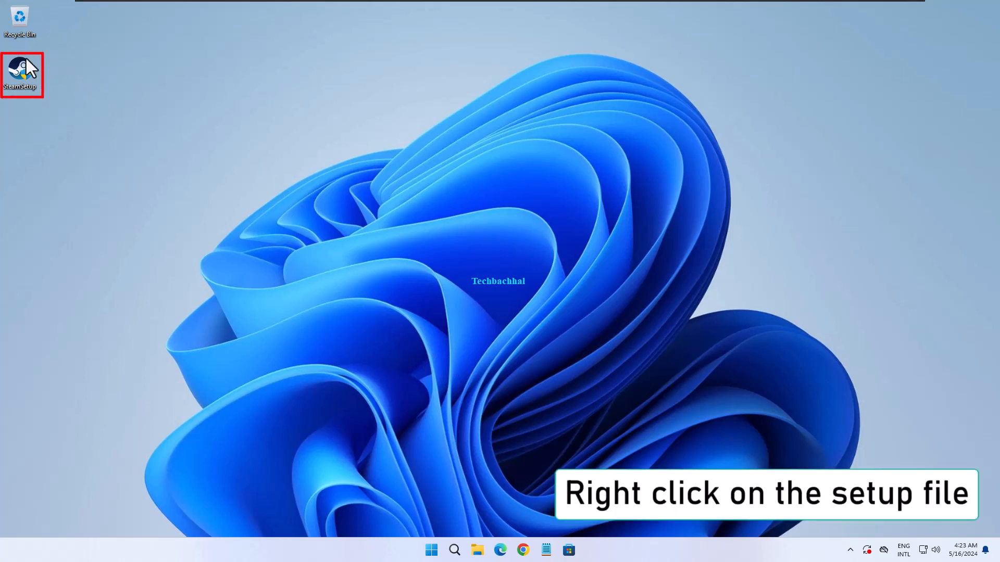
- Bring up Properties for the SteamSetup desktop file
right_click(21, 67)
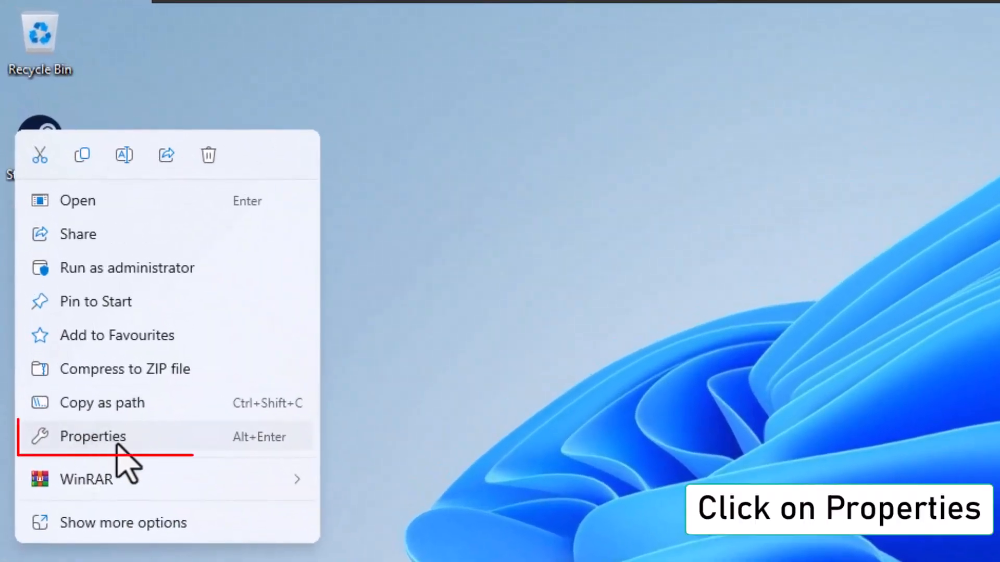
left_click(92, 436)
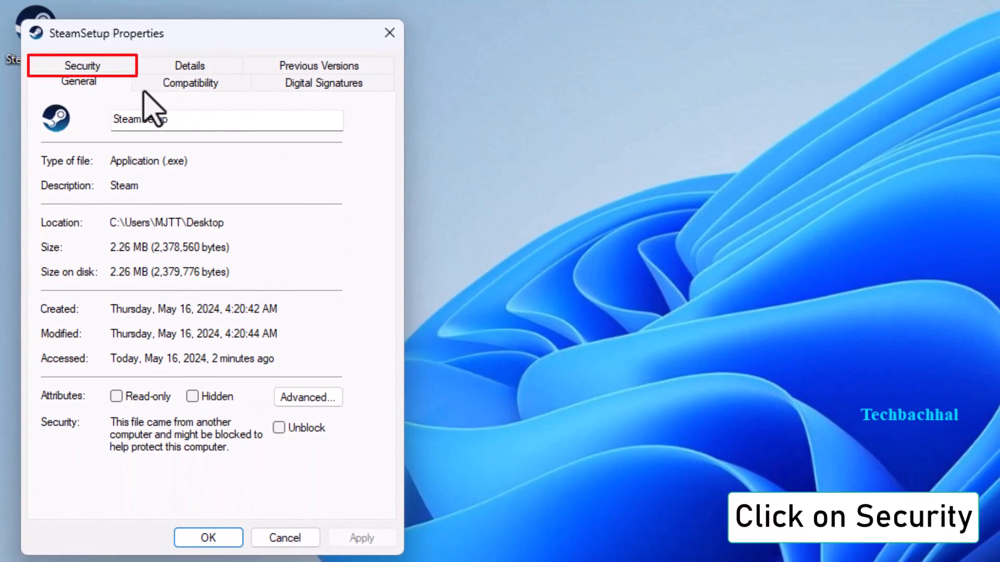
- Start editing SteamSetup's permissions from its Security settings
left_click(81, 65)
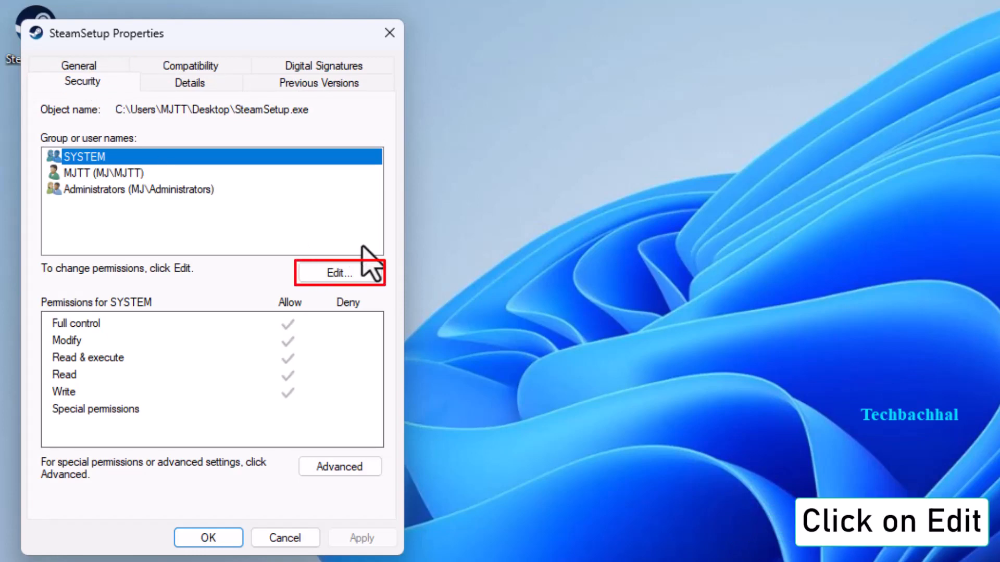
left_click(338, 273)
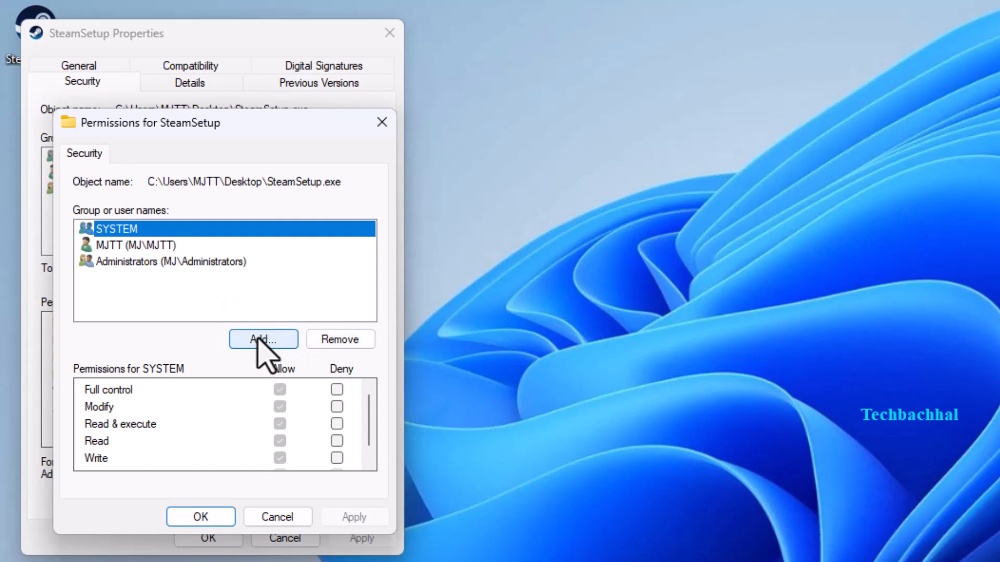
- Add the Everyone group to SteamSetup's permissions and allow it Full control
left_click(263, 339)
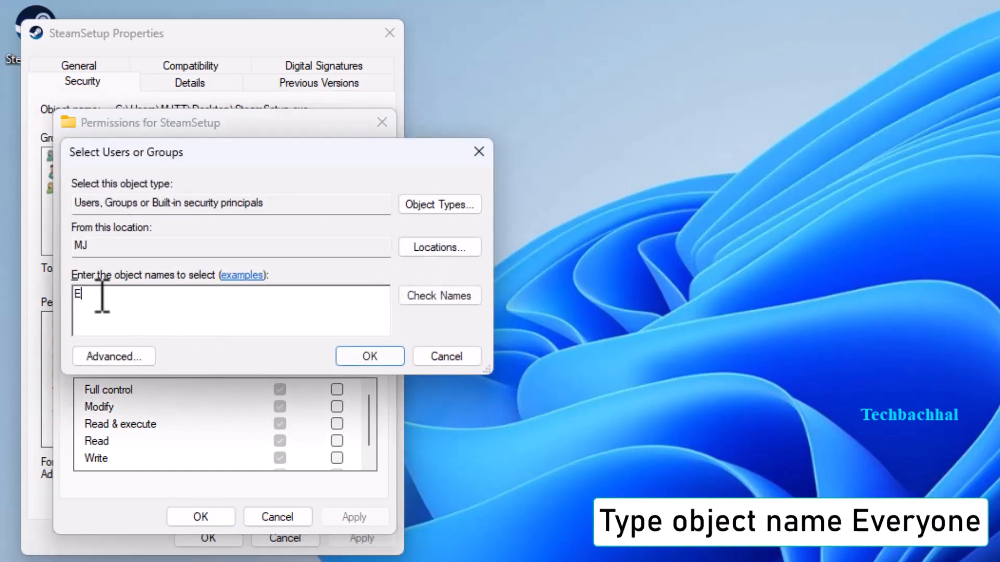
type("veryone")
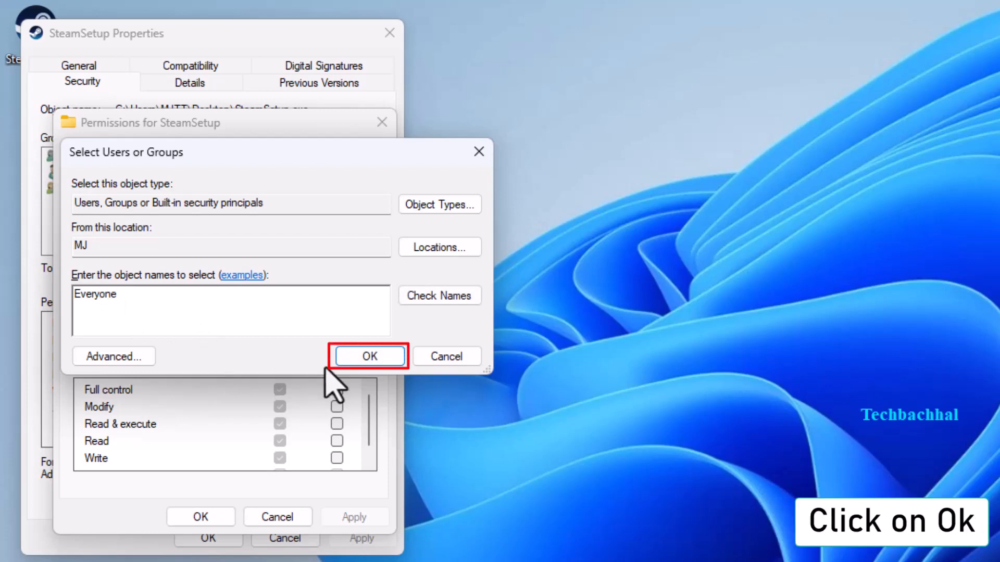
left_click(369, 356)
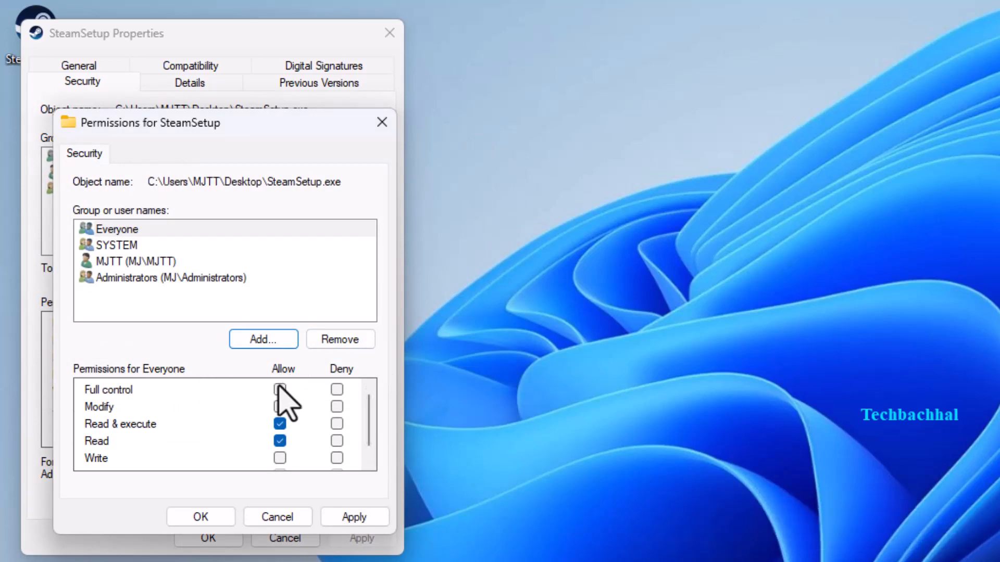
left_click(279, 390)
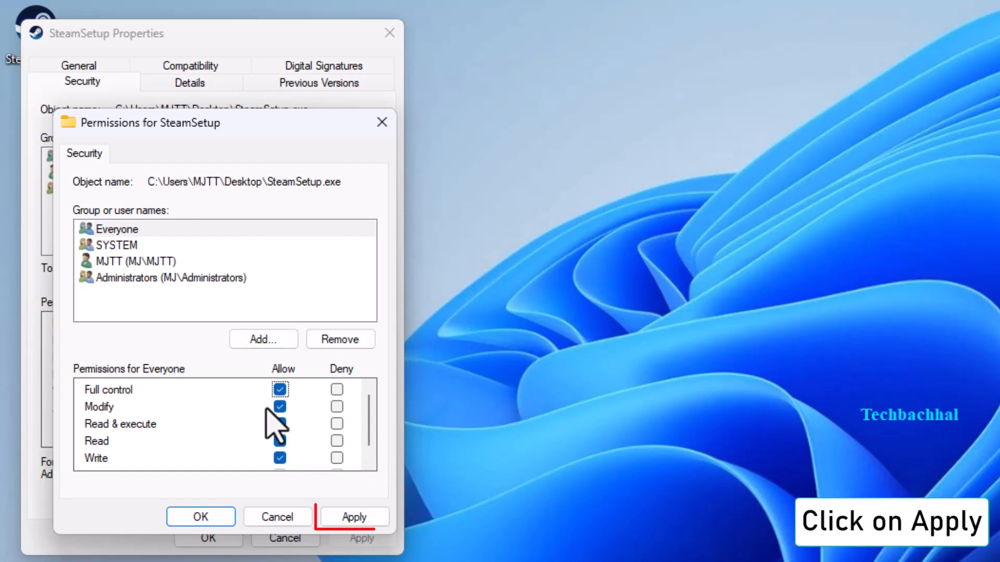
- Apply the new permissions, verify Everyone's entry, and close the SteamSetup properties
left_click(354, 517)
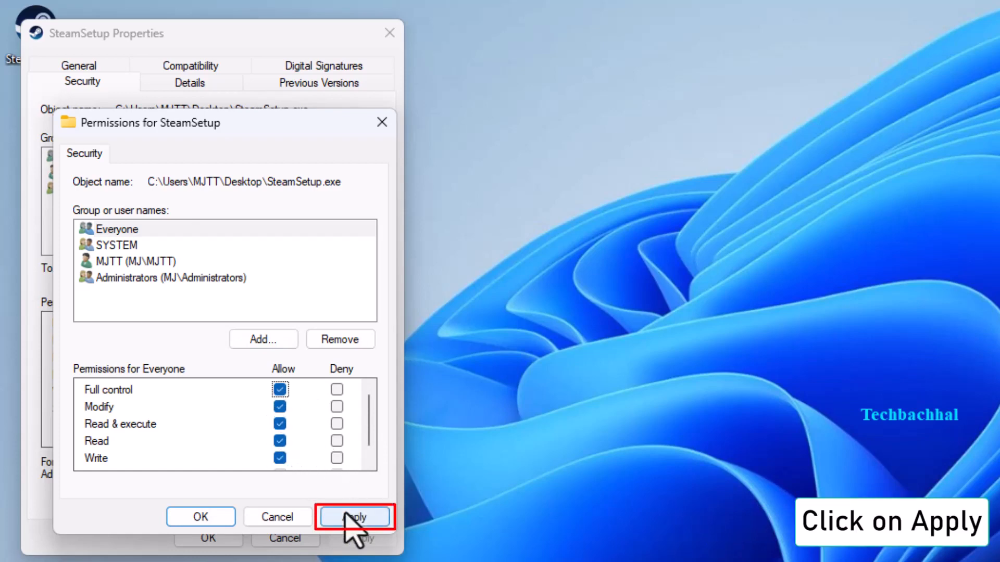
left_click(354, 516)
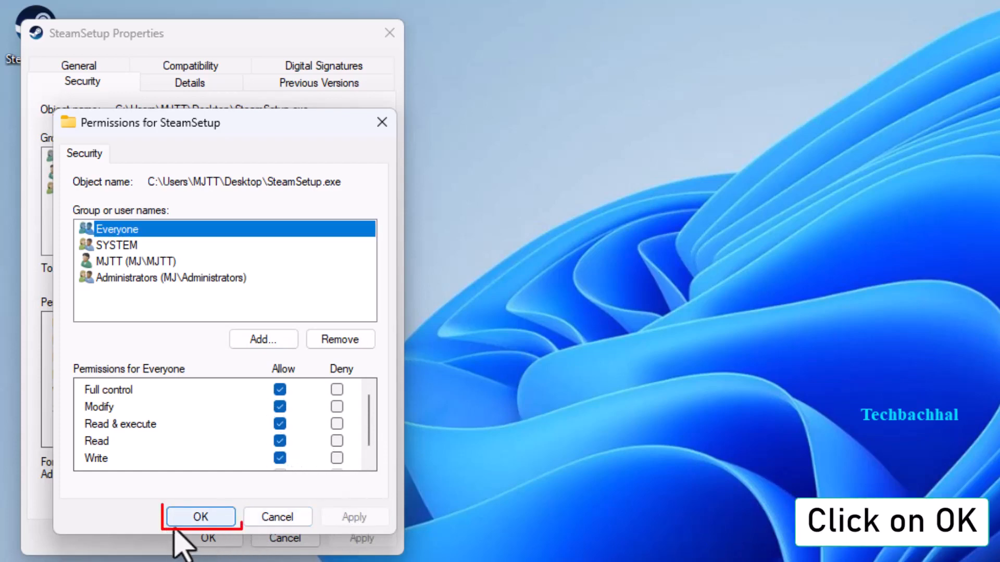
left_click(200, 516)
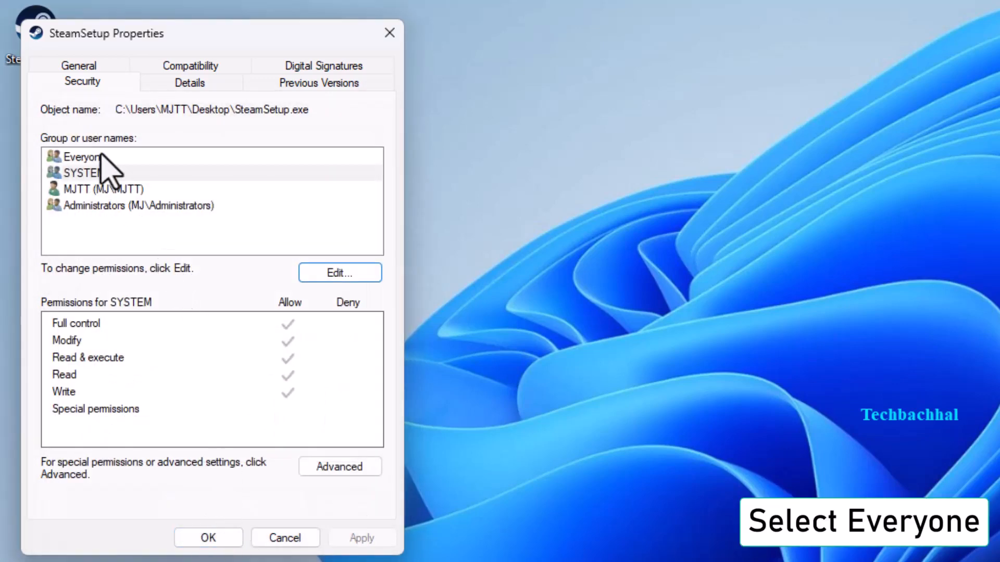
left_click(83, 158)
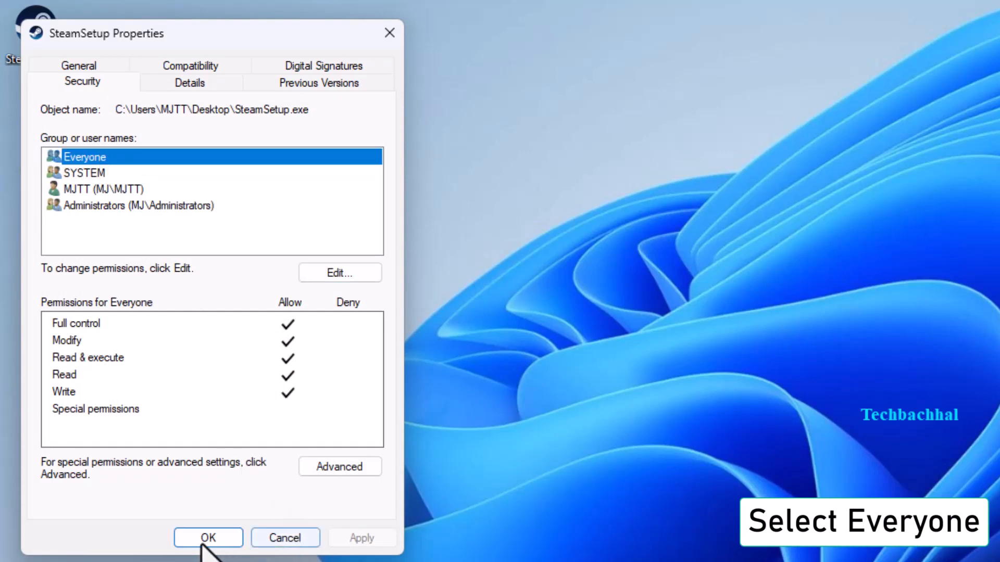
left_click(208, 538)
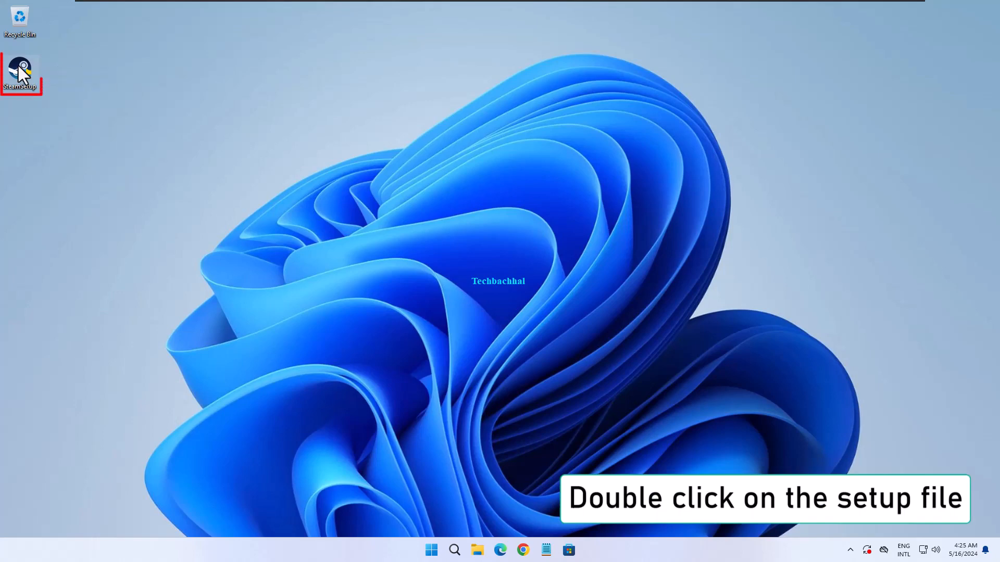
- Rerun SteamSetup through Welcome and English, then finish with Run Steam ticked so it starts updating
double_click(20, 67)
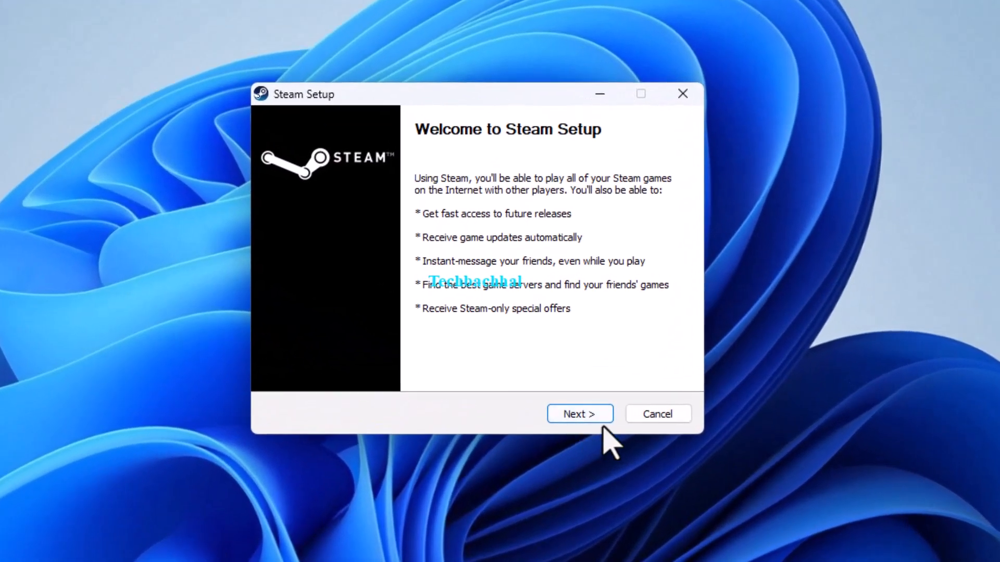
left_click(579, 413)
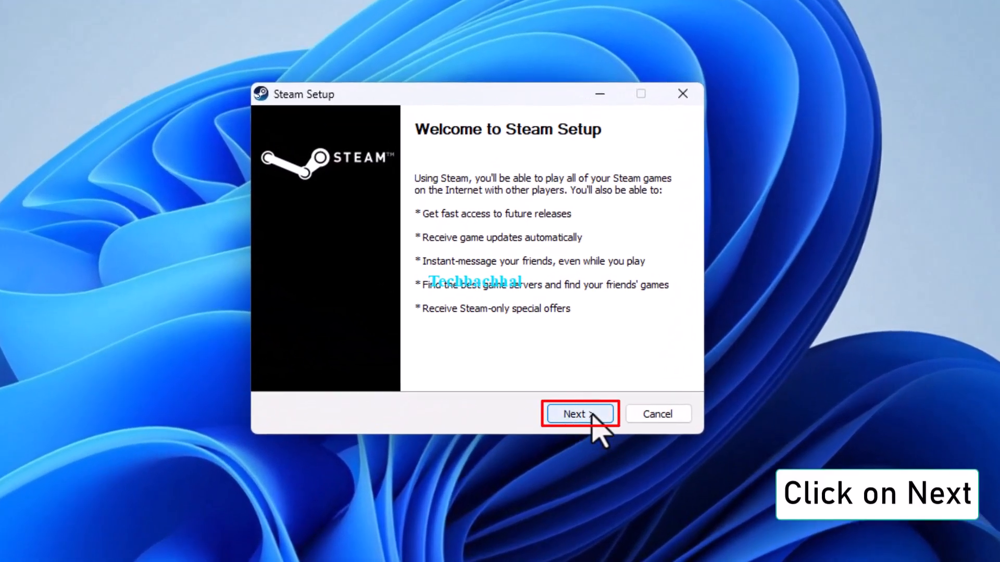
left_click(579, 413)
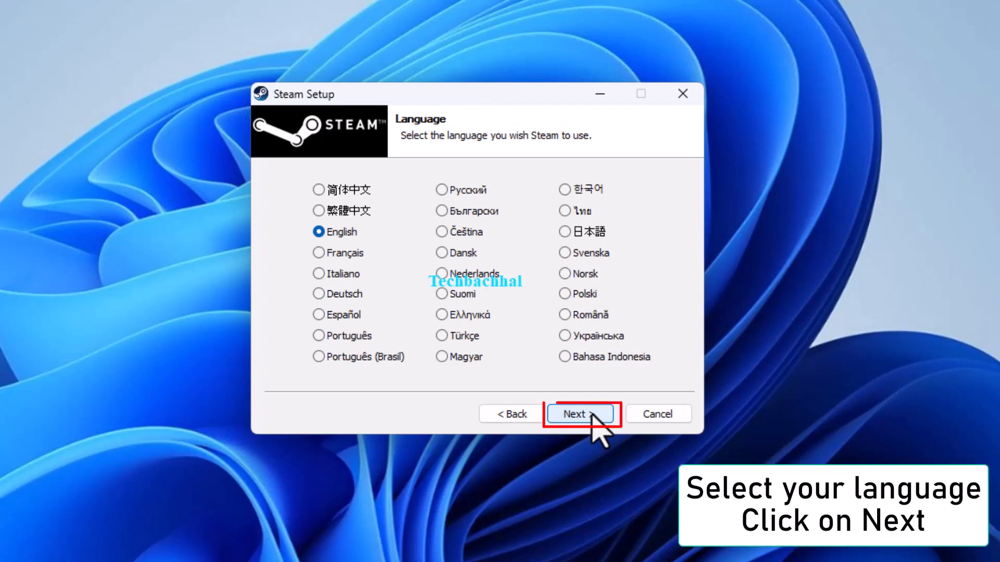
left_click(579, 413)
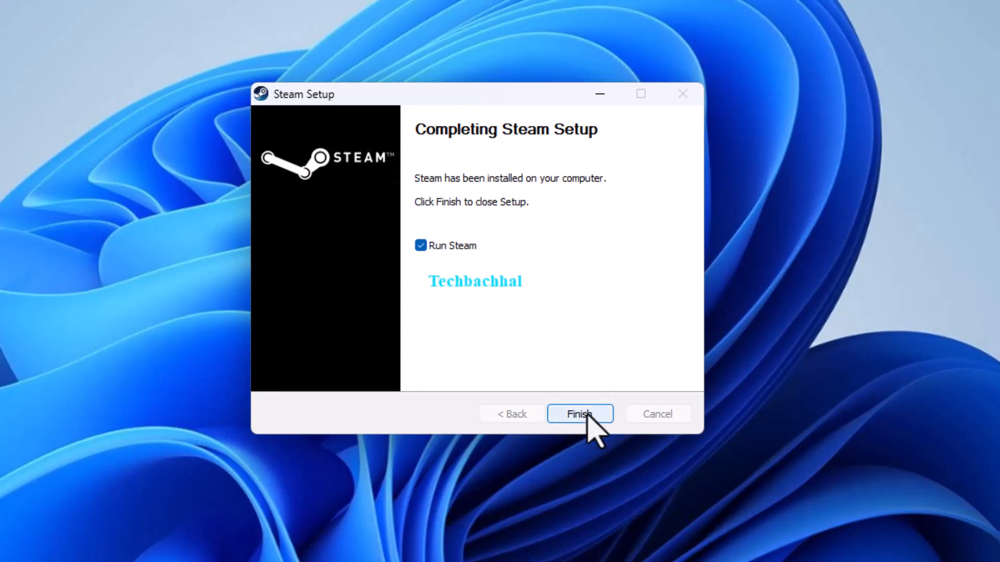
left_click(579, 413)
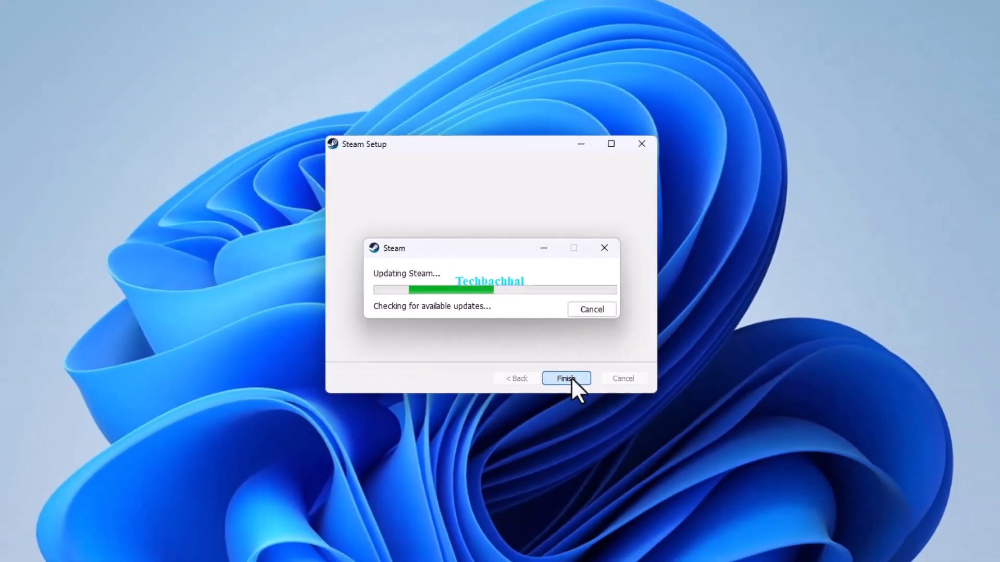